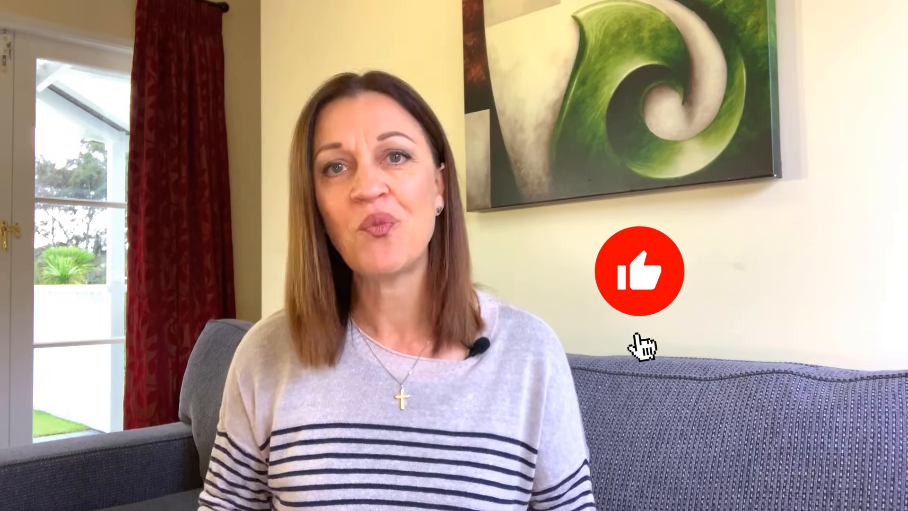
click(641, 271)
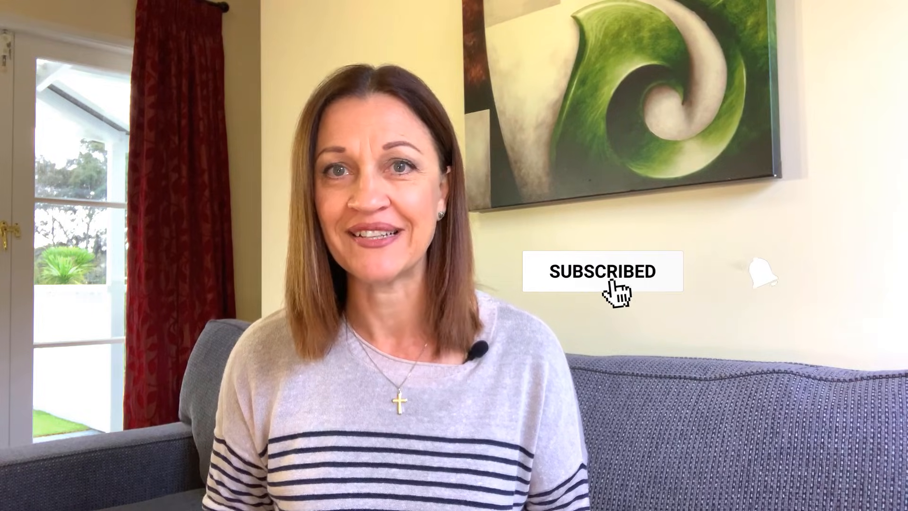
click(764, 272)
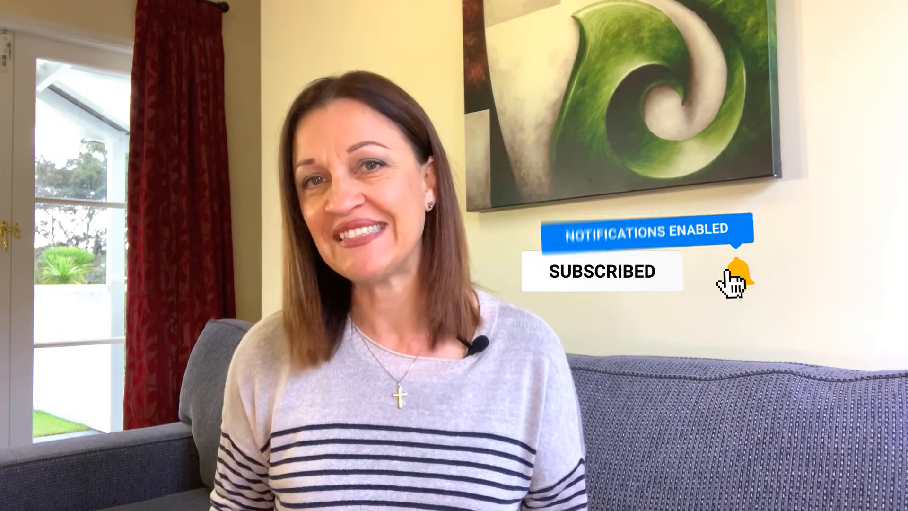